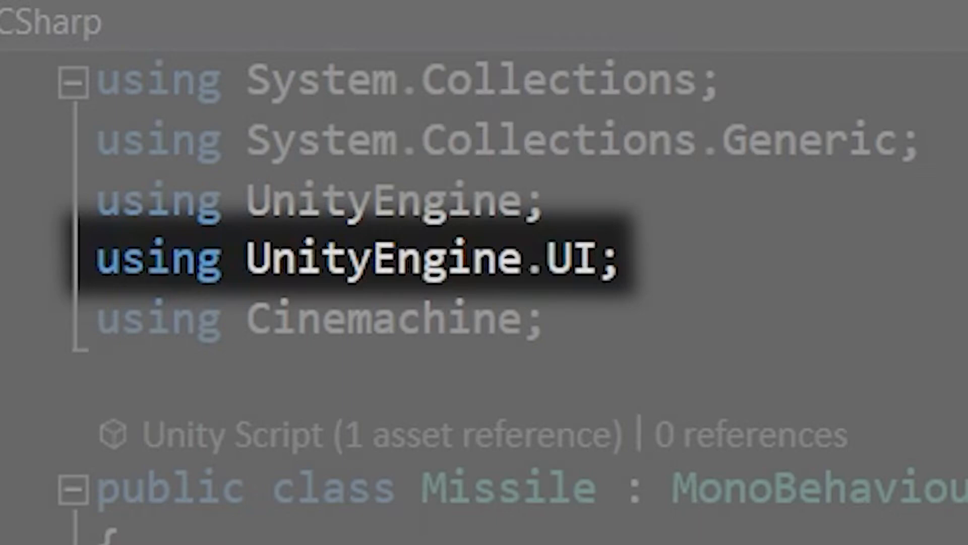
- Select the Missile HUD, then inspect the Image components of Missile 2 and Missile 7
{"action": "scroll", "scroll_direction": "down", "scroll_amount": 3}
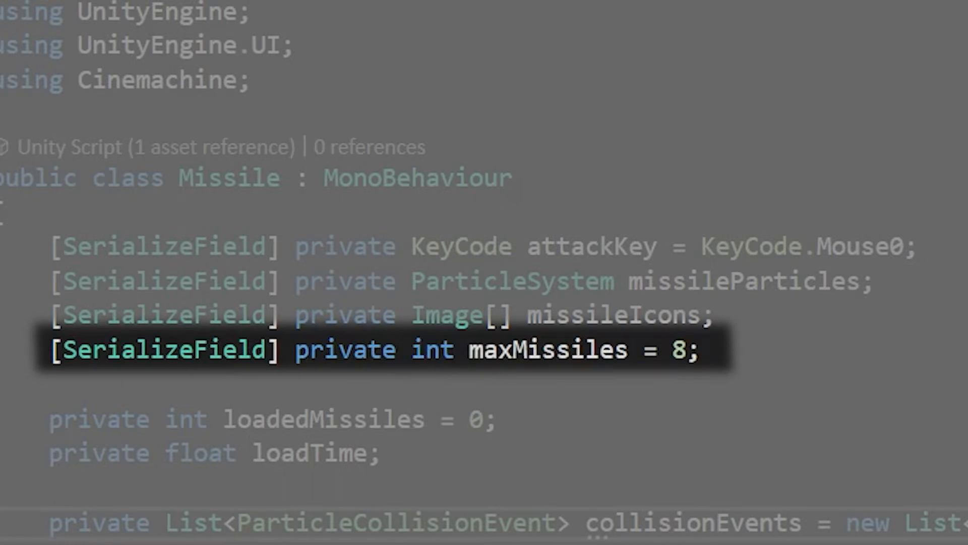
{"action": "scroll", "scroll_direction": "down", "scroll_amount": 3}
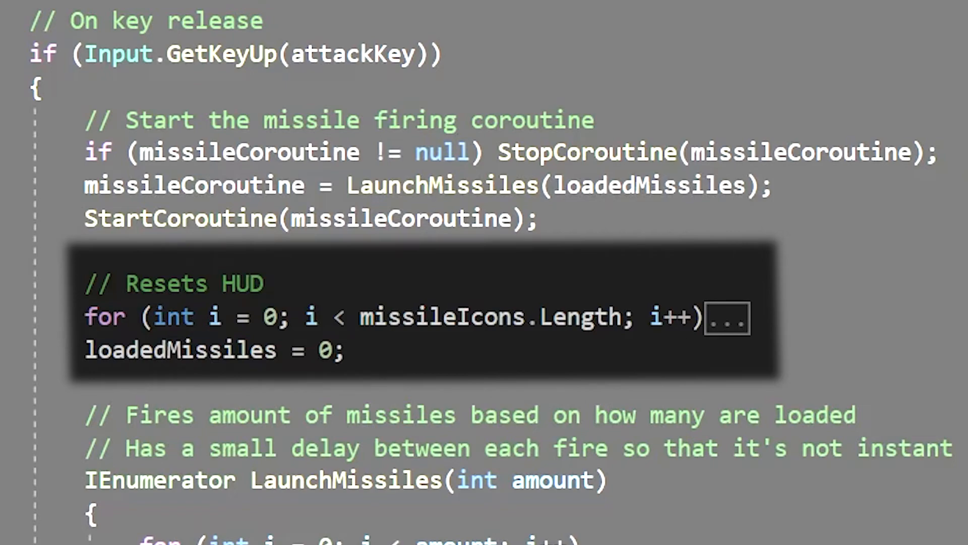
{"action": "scroll", "scroll_direction": "down", "scroll_amount": 3}
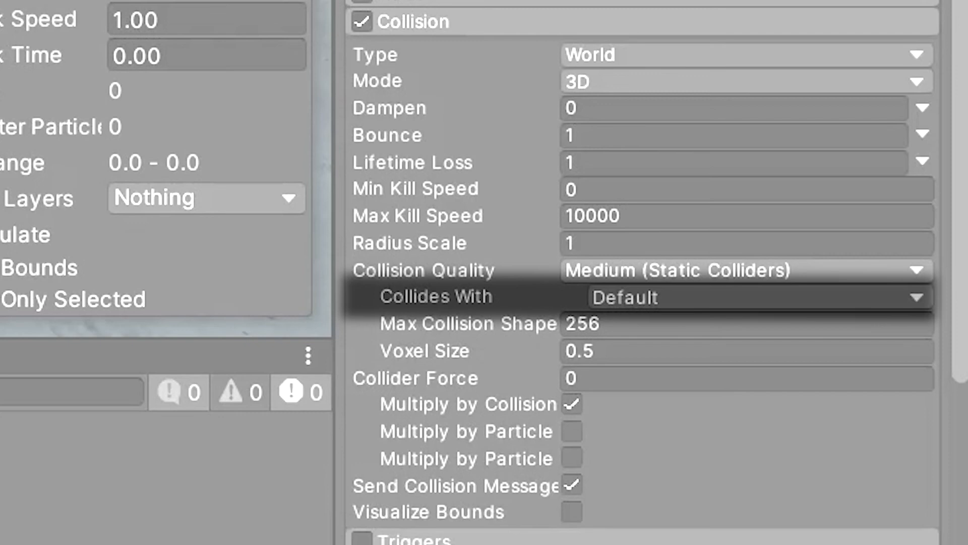
{"action": "scroll", "scroll_direction": "down", "scroll_amount": 3}
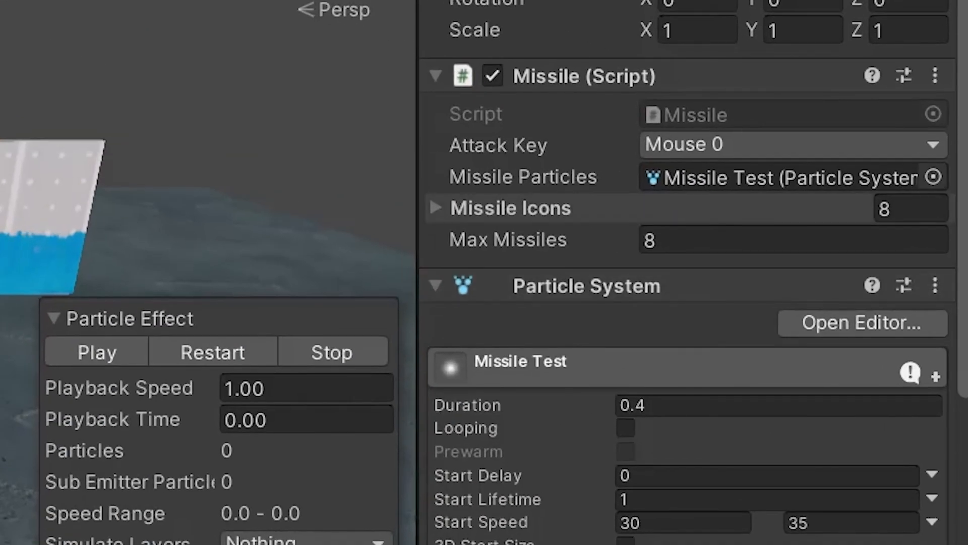
{"action": "left_click", "coordinate": [435, 208]}
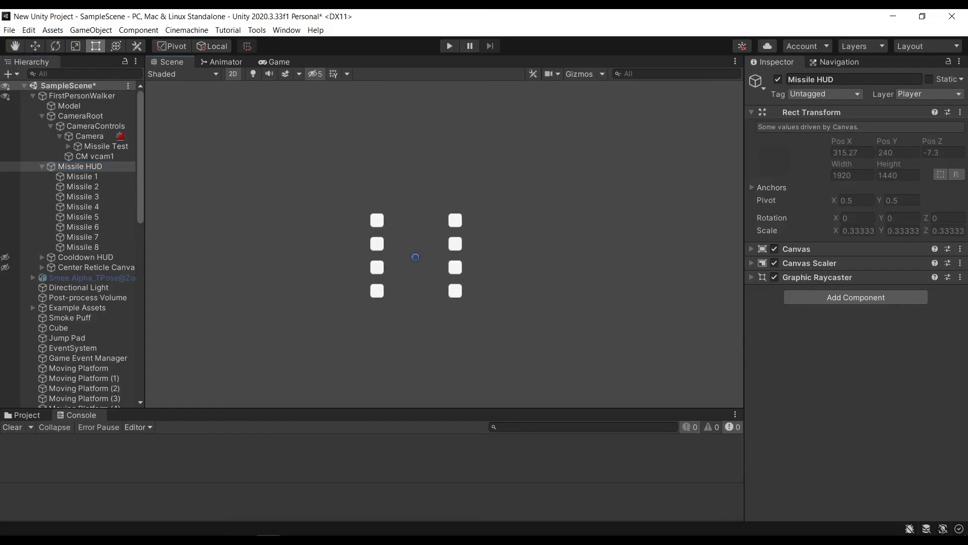
{"action": "left_click", "coordinate": [82, 187]}
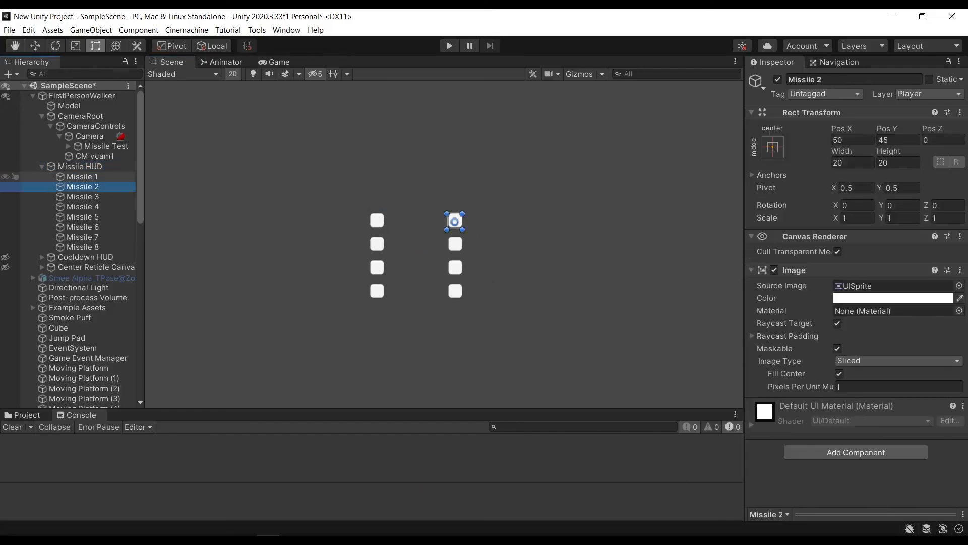
{"action": "left_click", "coordinate": [83, 239]}
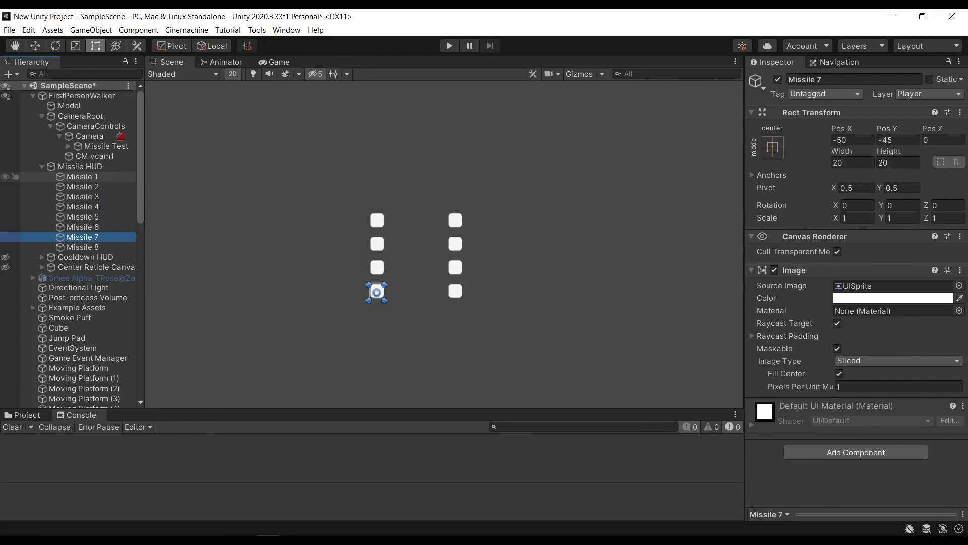